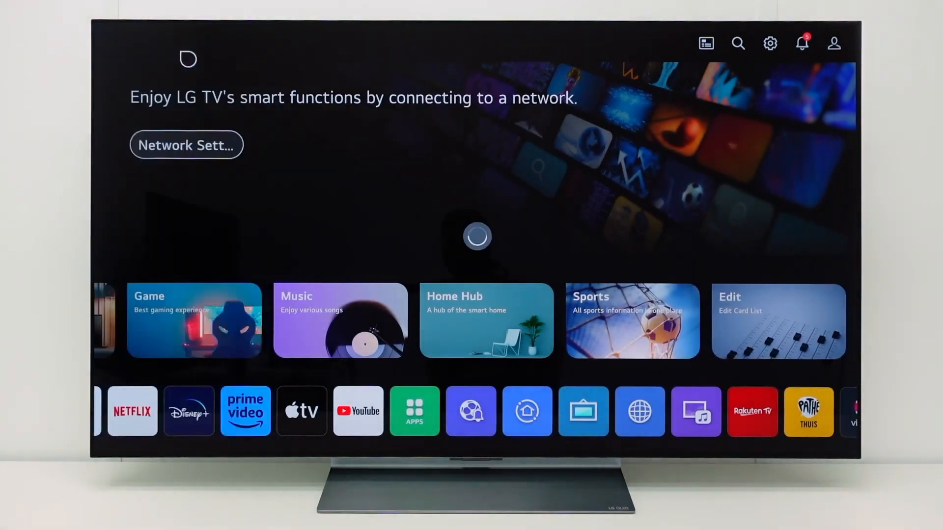
# Step: Open Network settings from quick settings and reach the Wi-Fi Connection network list
pyautogui.click(770, 43)
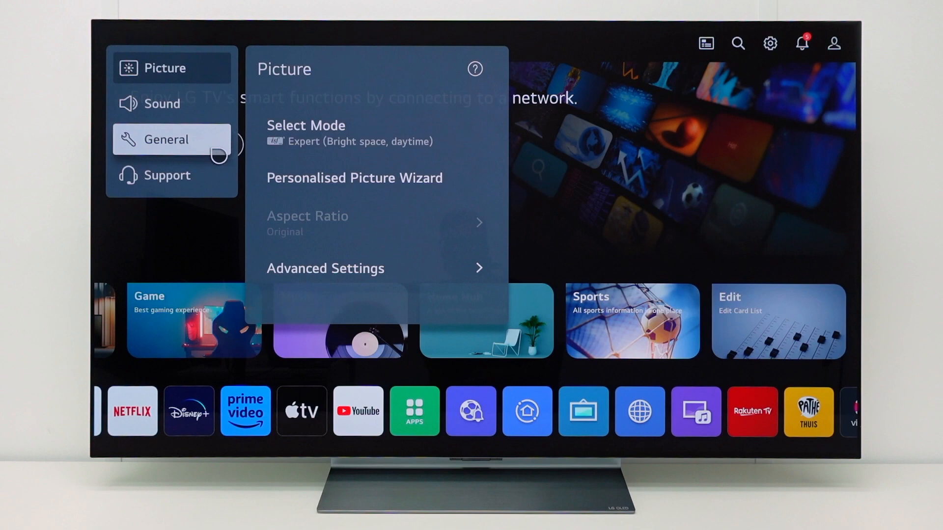
pyautogui.click(166, 139)
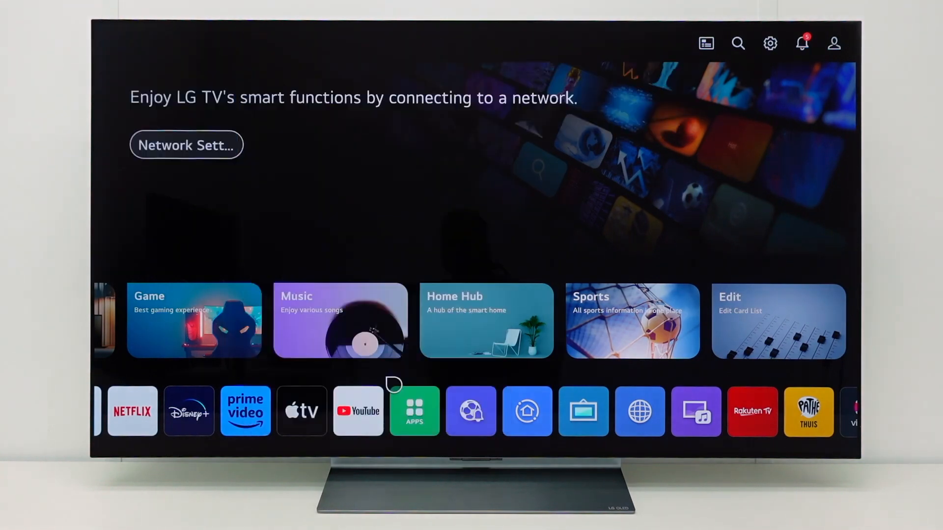
pyautogui.click(187, 145)
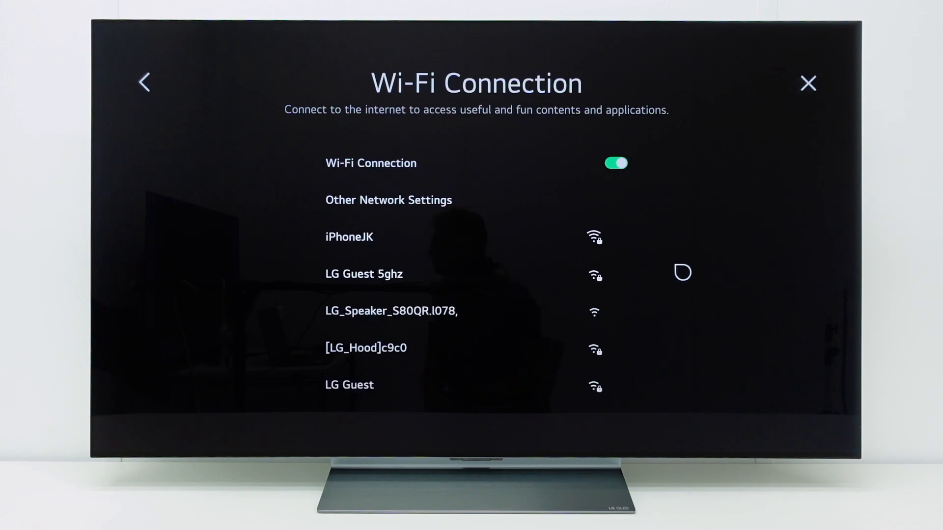
# Step: Join the iPhoneJK hotspot, then exit the Wi-Fi Connection screen
pyautogui.click(363, 273)
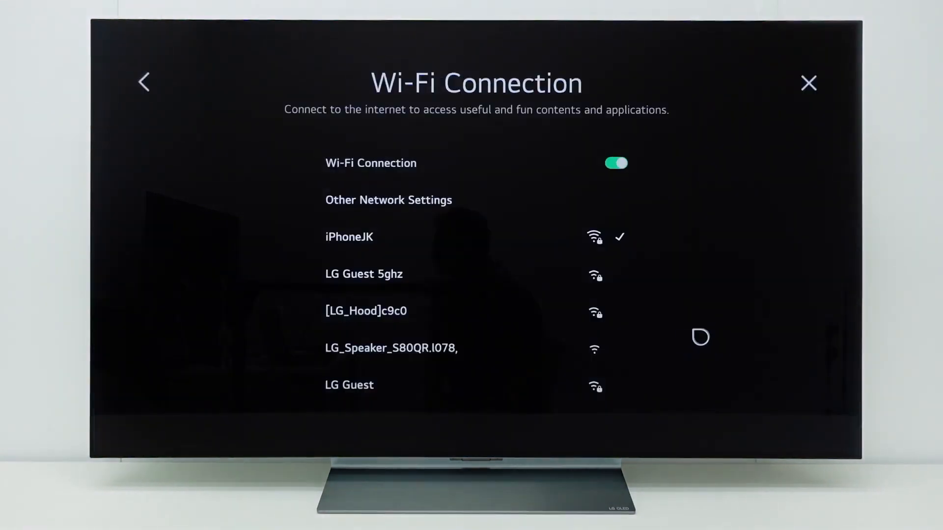
pyautogui.moveTo(725, 328)
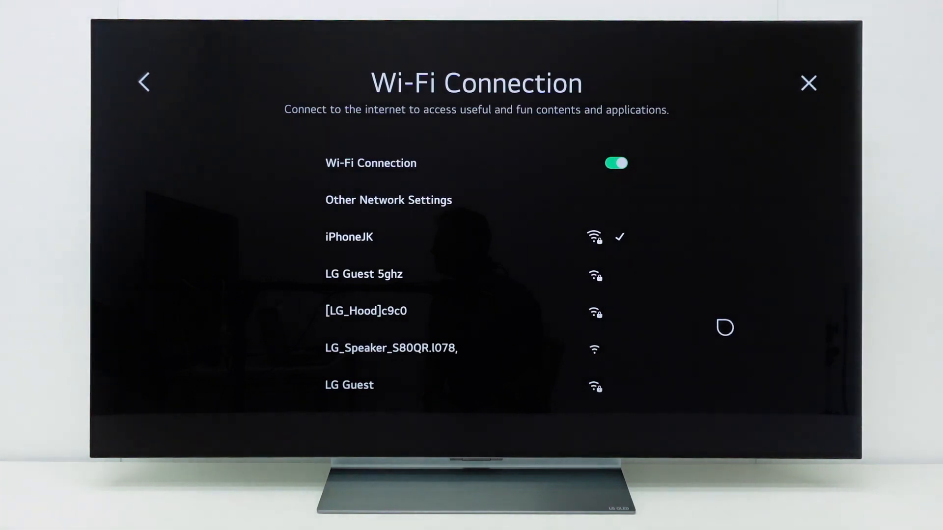
pyautogui.moveTo(760, 308)
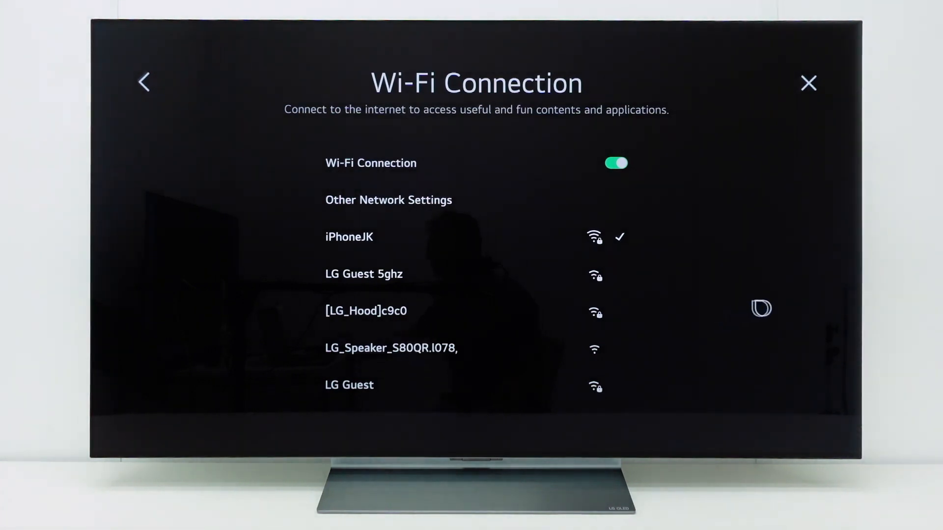
pyautogui.click(809, 83)
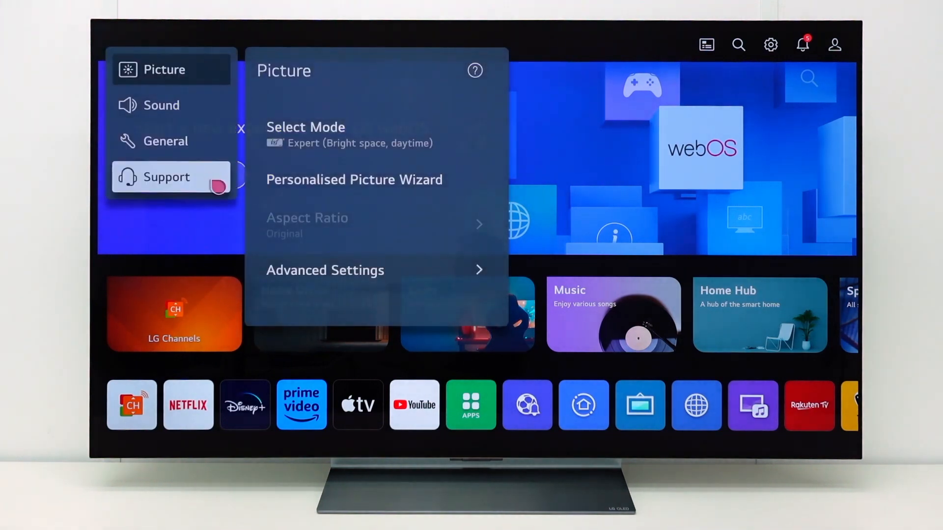
# Step: Go through Support, Quick Help, Check Items and TV status to Check Bluetooth / Wi-Fi
pyautogui.click(166, 177)
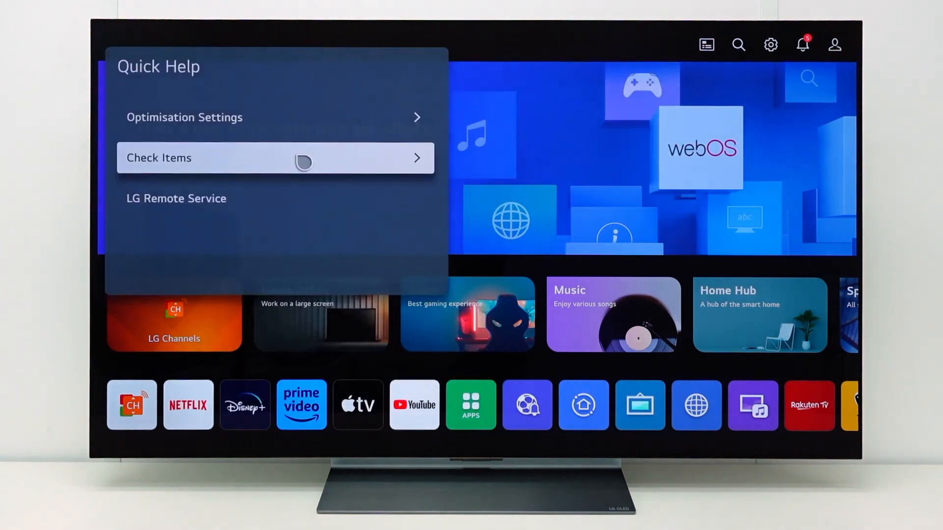
pyautogui.click(275, 158)
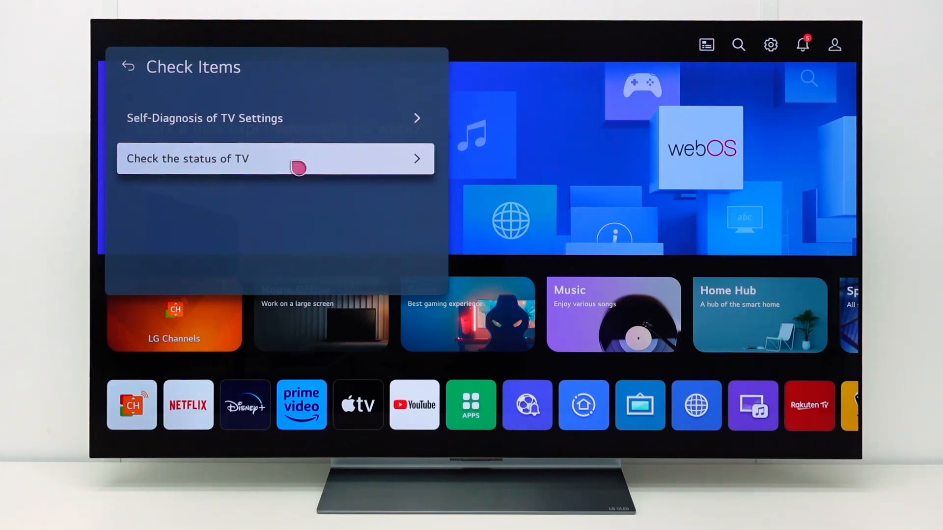
pyautogui.click(275, 159)
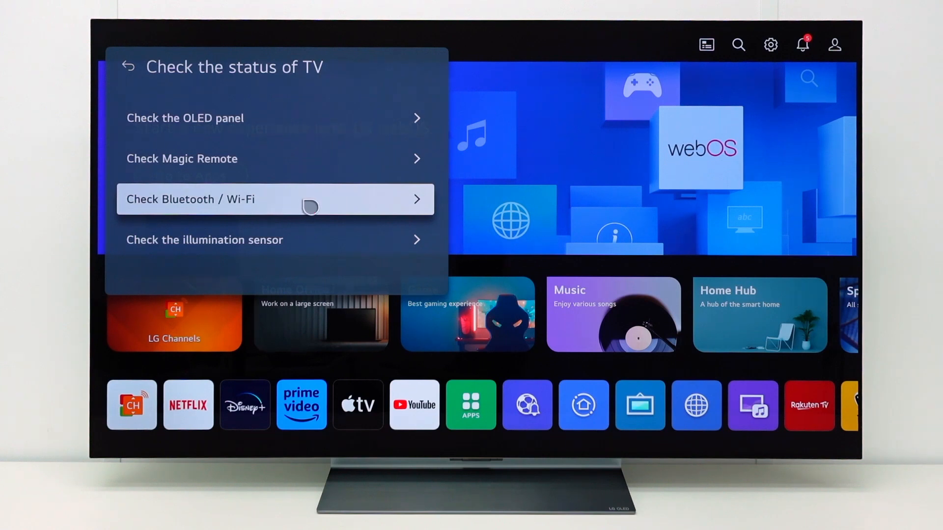
pyautogui.click(275, 199)
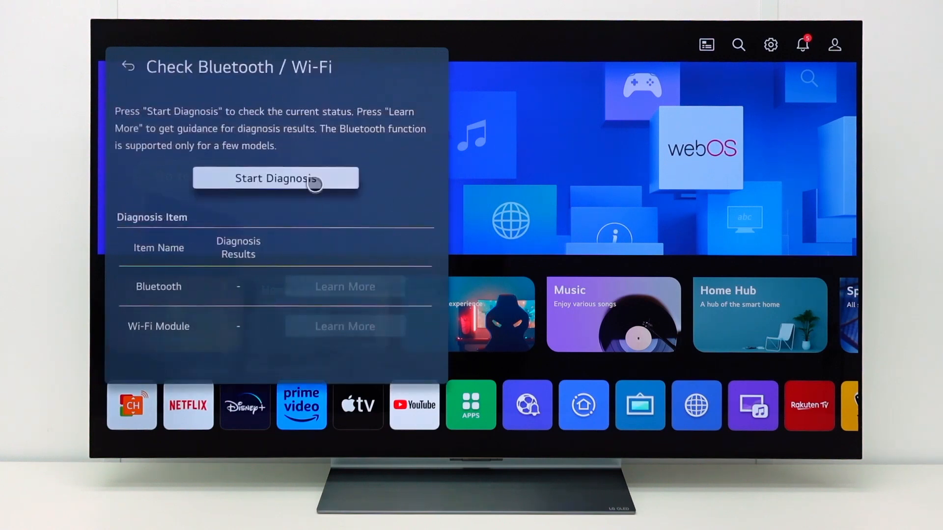
# Step: Run Start Diagnosis twice, getting Bluetooth OK and Wi-Fi Module NG
pyautogui.click(275, 178)
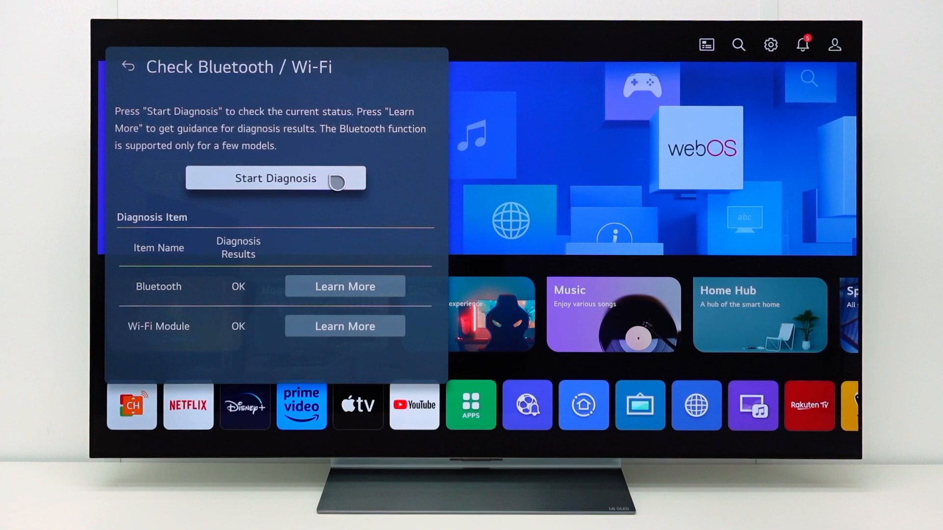
pyautogui.click(276, 178)
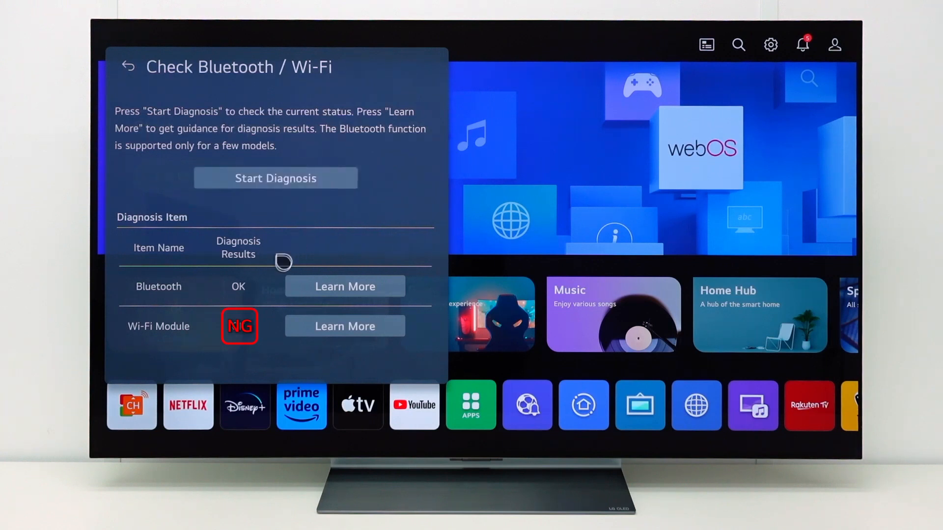